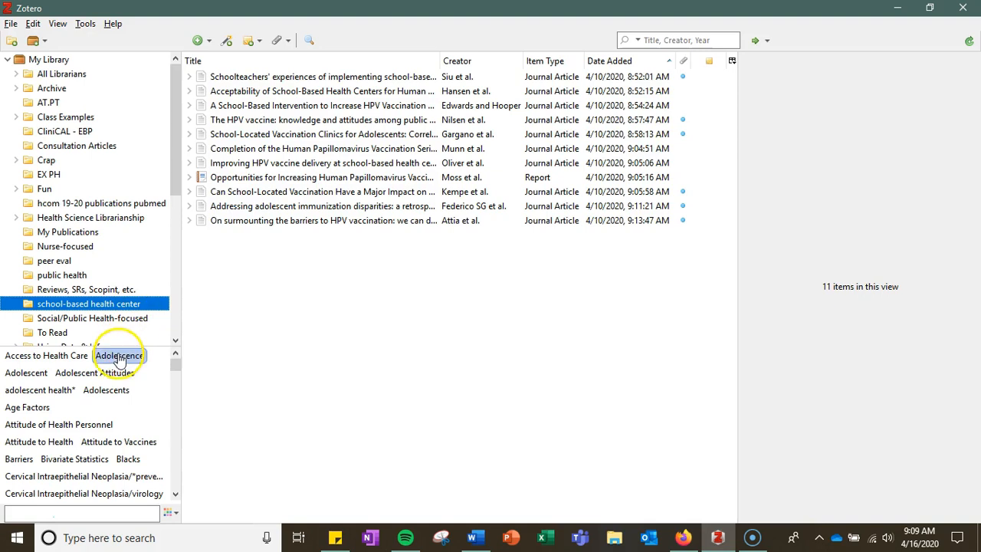
# Step: Filter the school-based health center collection to the four items tagged Adolescence
pyautogui.click(119, 355)
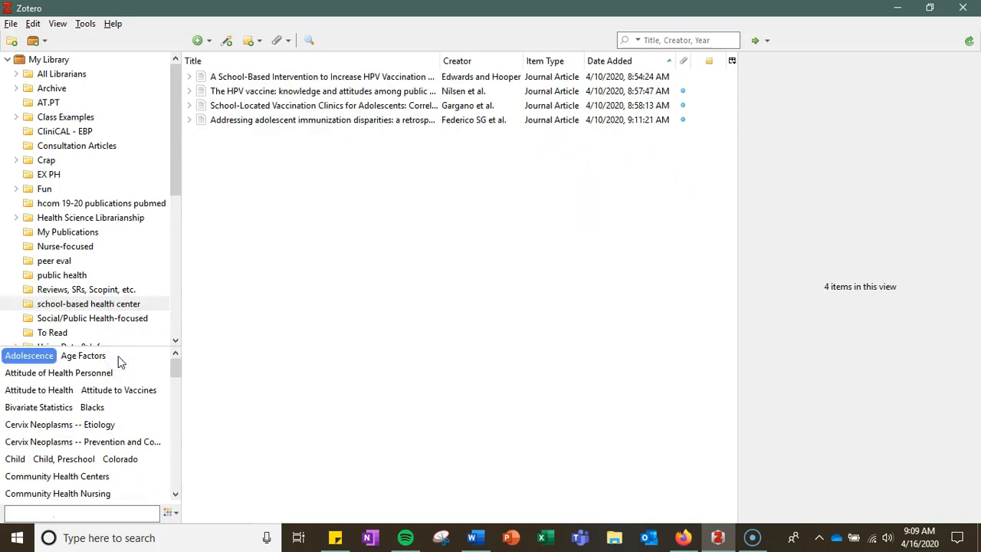
pyautogui.moveTo(258, 134)
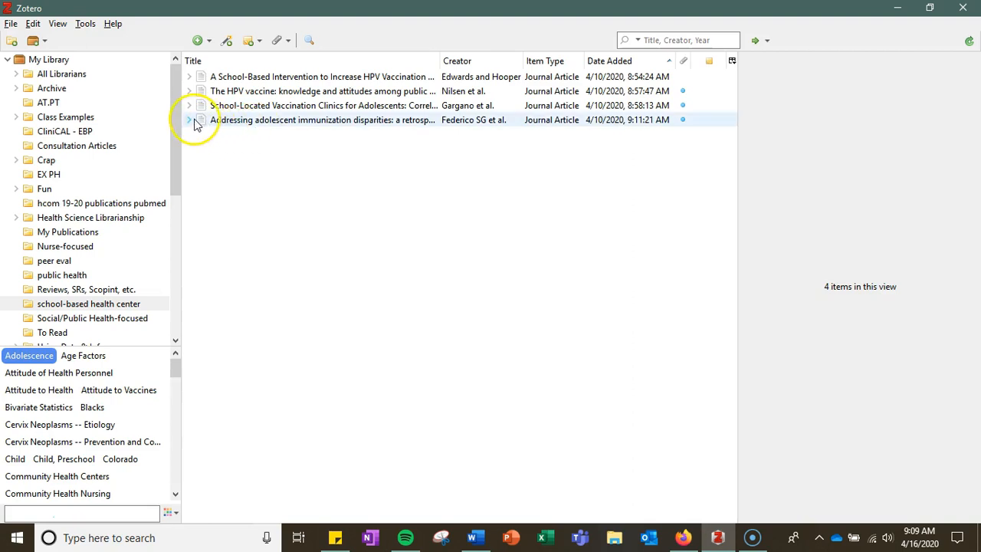
# Step: Show the Gargano et al. vaccination clinics article's Info details, after revealing its full-text attachment
pyautogui.click(188, 105)
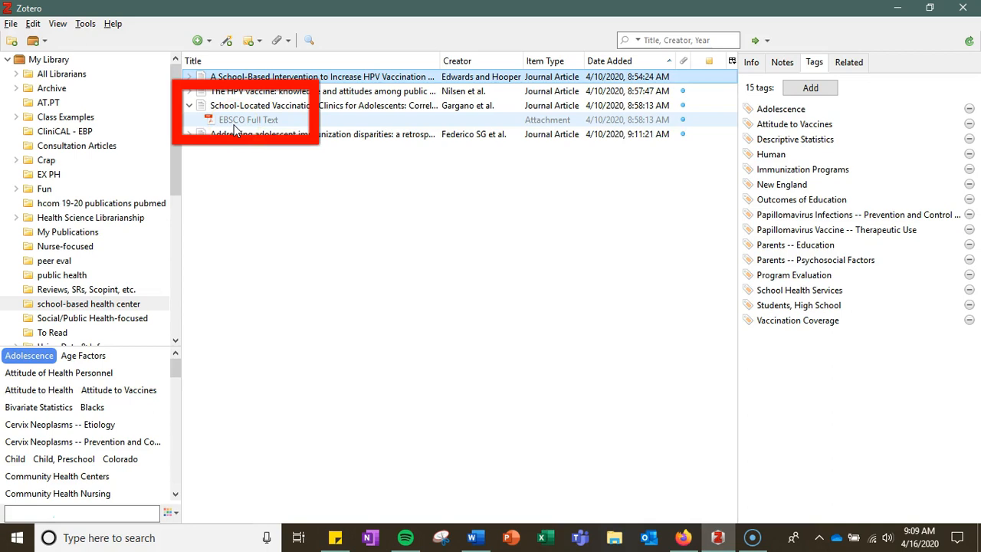
pyautogui.moveTo(249, 123)
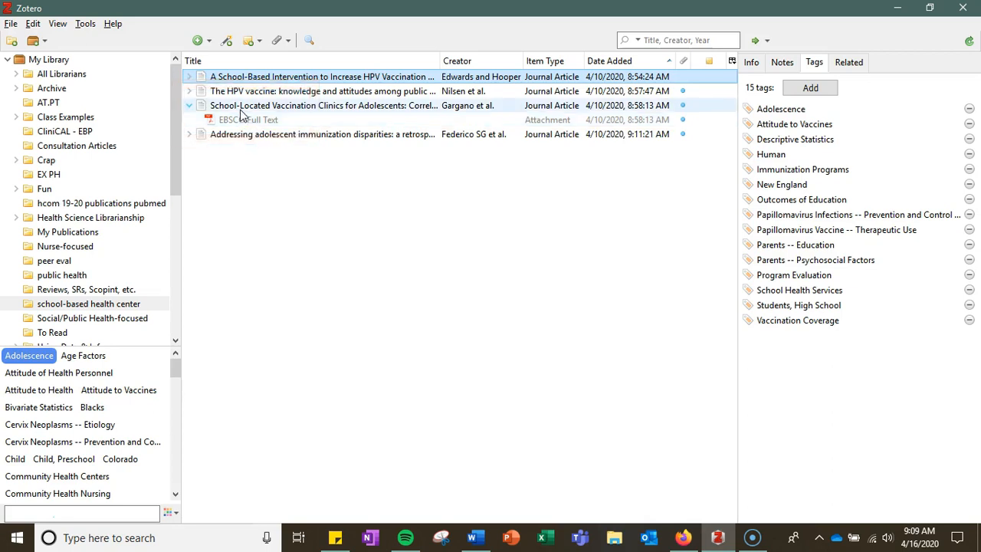
pyautogui.click(322, 105)
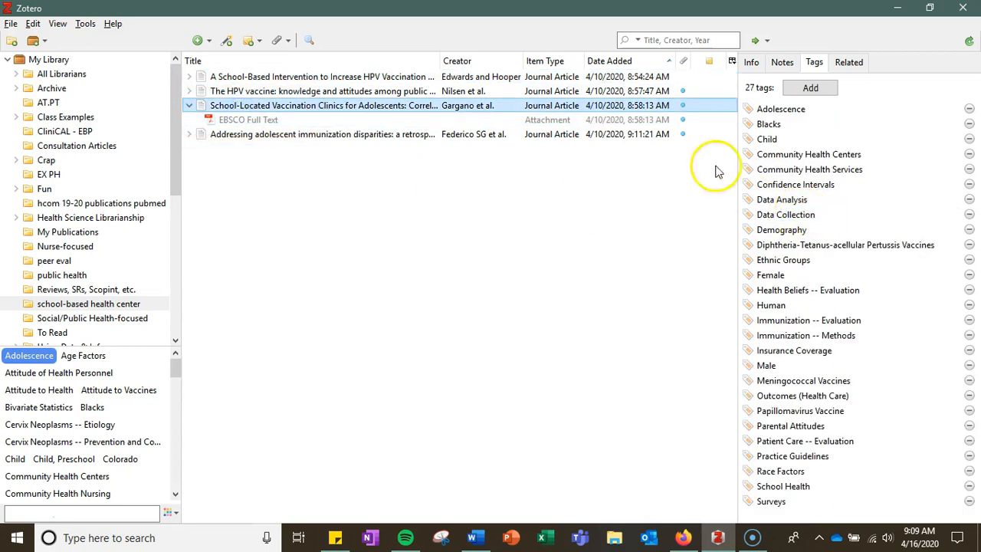
pyautogui.click(751, 62)
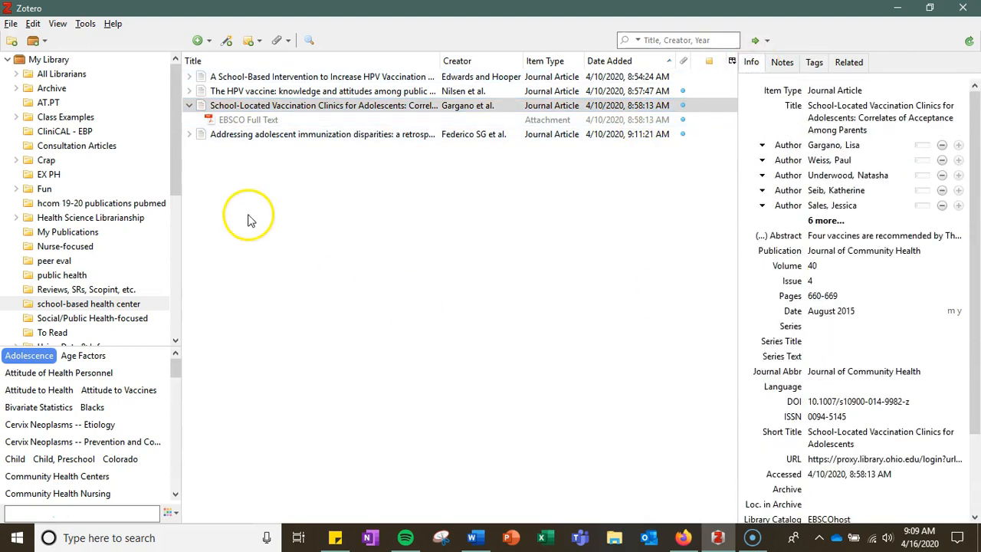
pyautogui.click(189, 105)
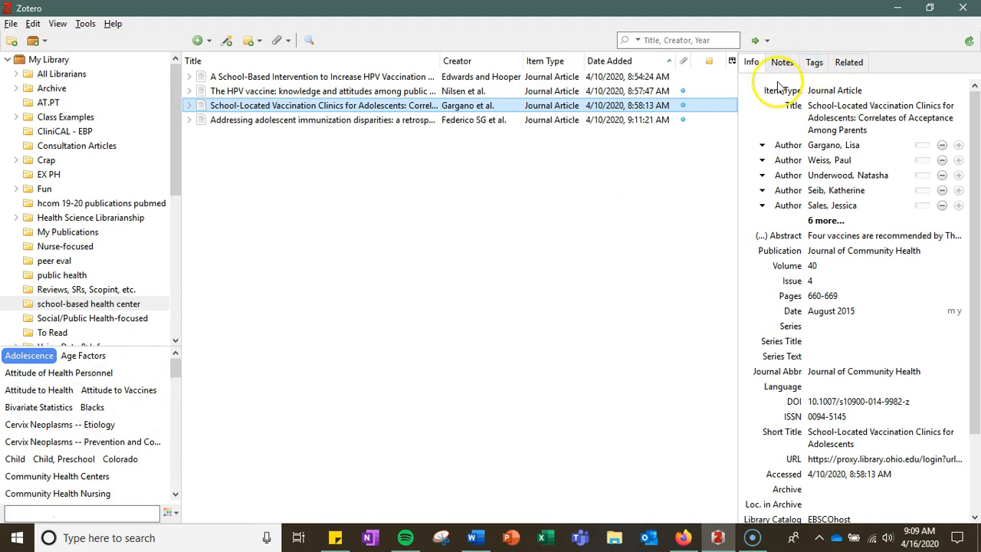
# Step: Show the 28 tags attached to the Nilsen et al. HPV vaccine article
pyautogui.click(315, 90)
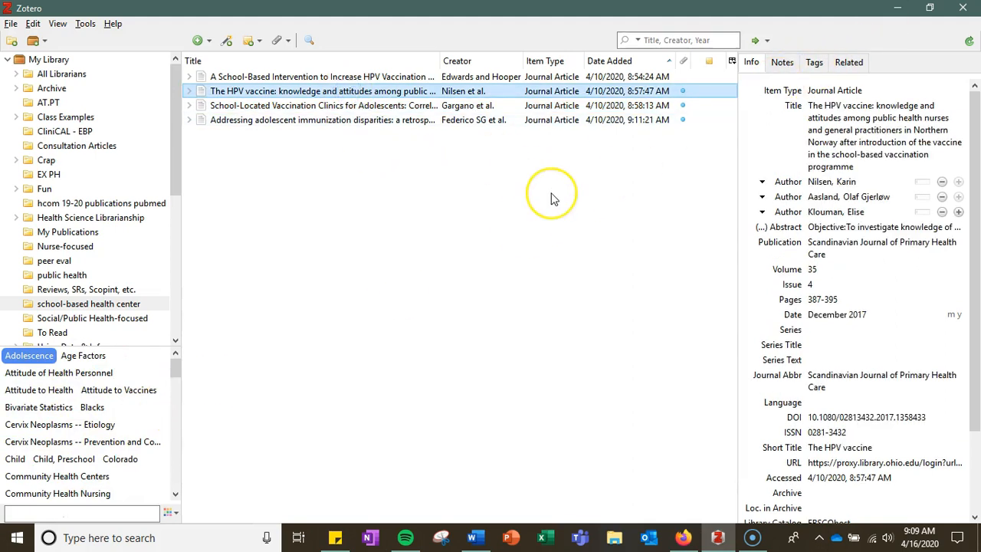
pyautogui.moveTo(499, 228)
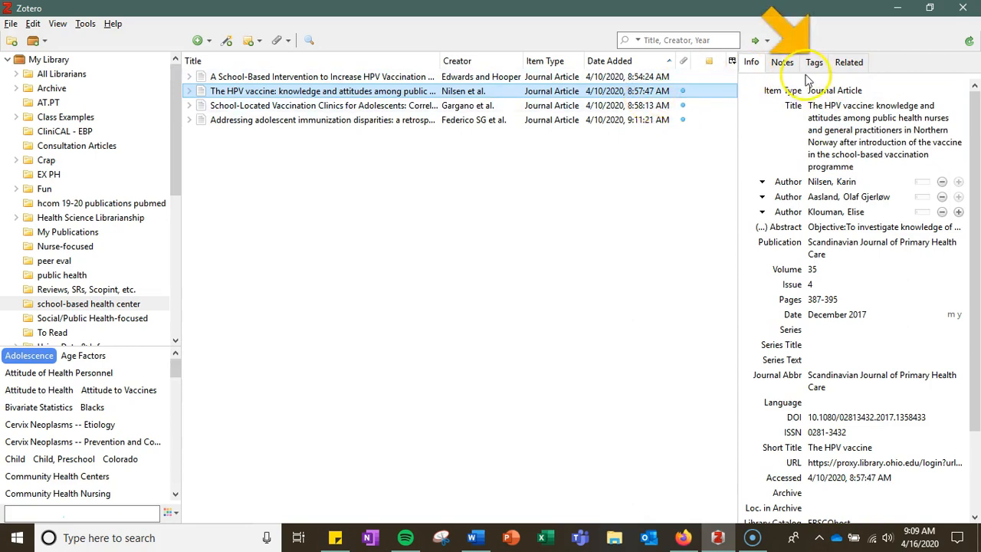
pyautogui.click(817, 62)
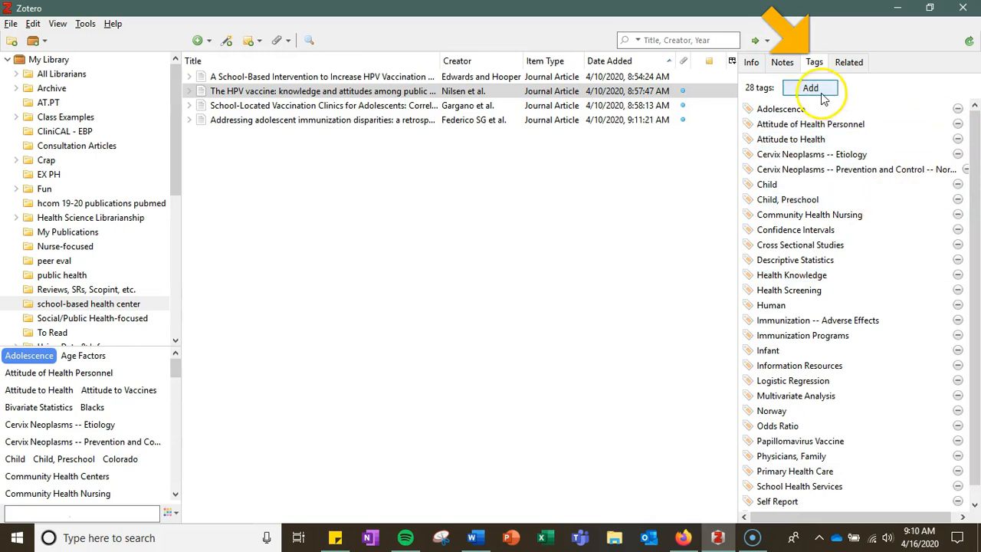
pyautogui.moveTo(383, 330)
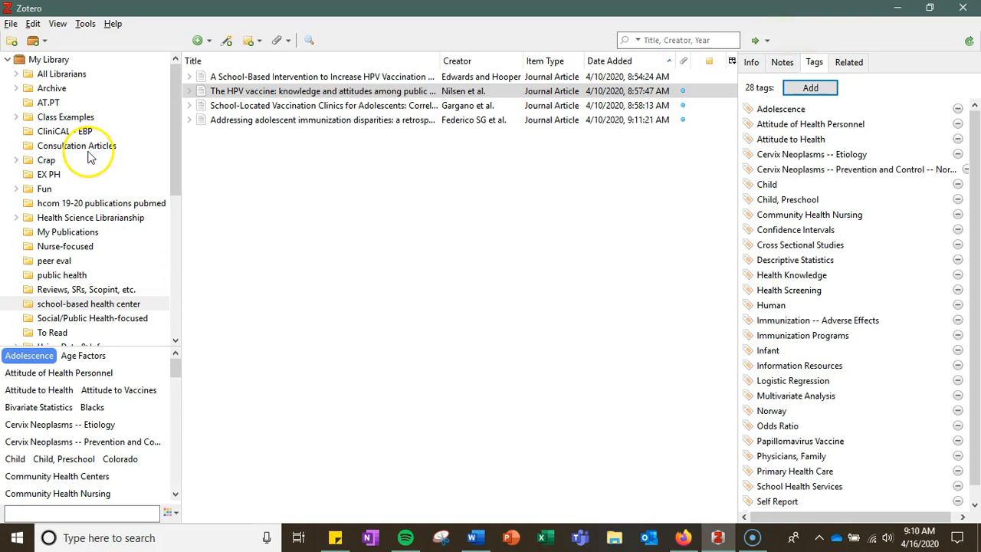
# Step: Switch to the Class Examples collection, whose 23 items carry no tags
pyautogui.click(65, 116)
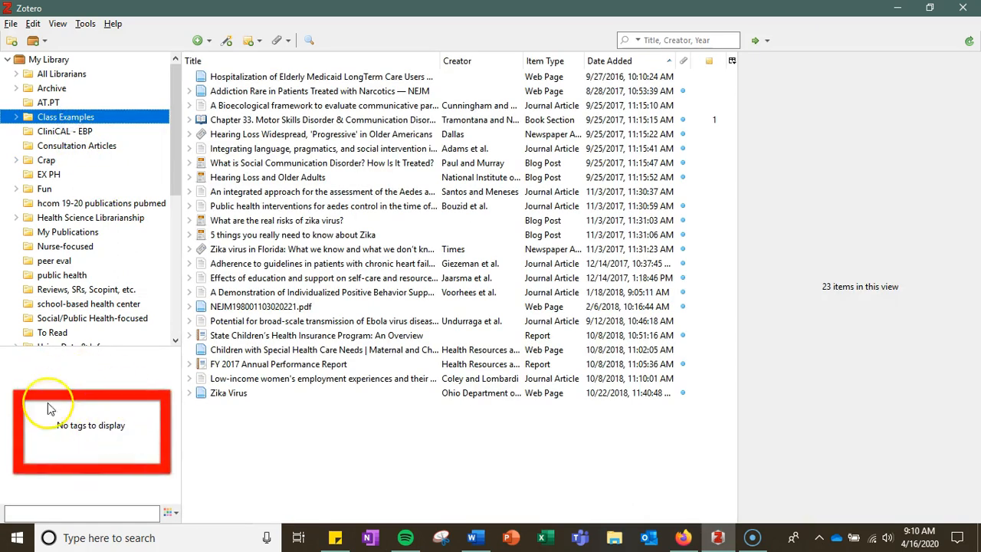
pyautogui.moveTo(113, 446)
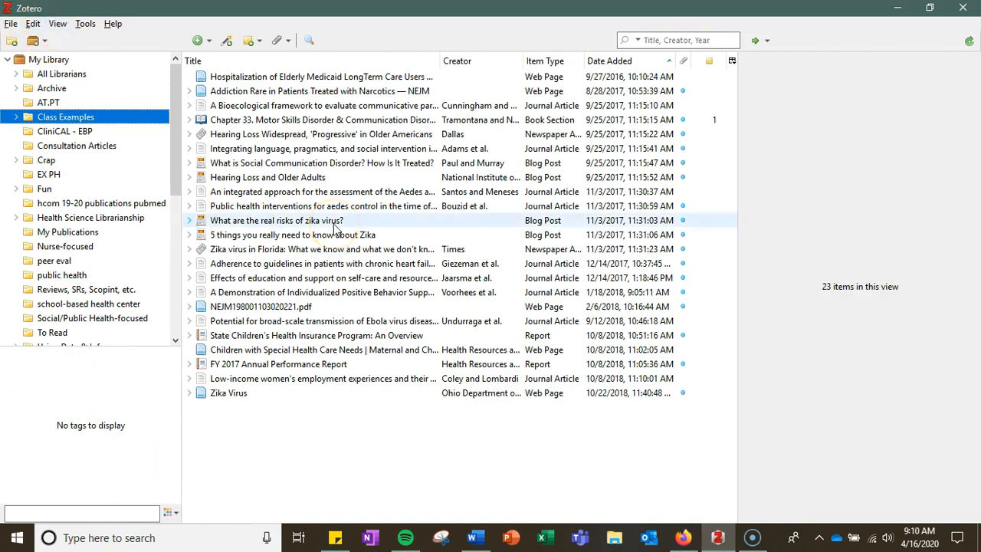
# Step: Add the existing 'systematic reviews' tag to the Adams et al. language and pragmatics article, then show My Library
pyautogui.click(322, 148)
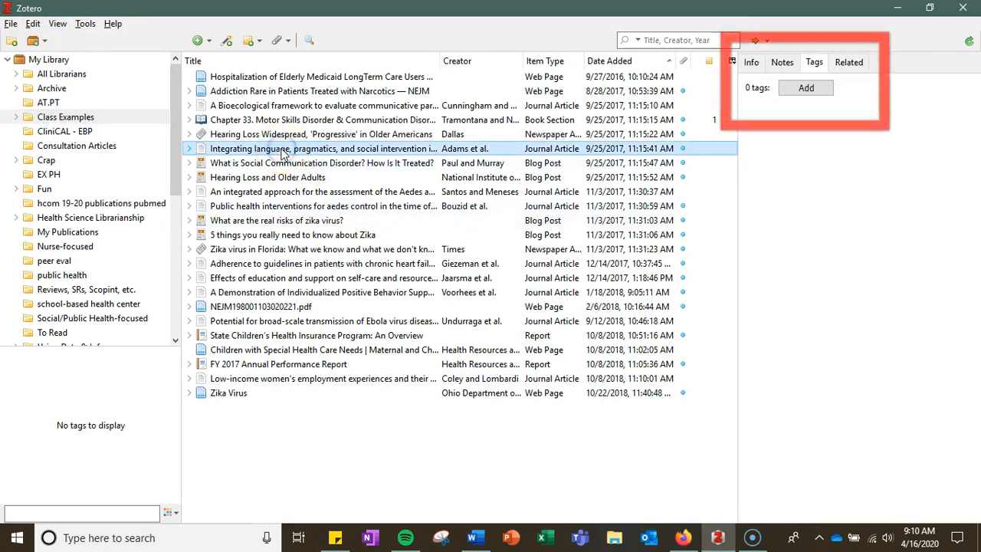
pyautogui.click(806, 87)
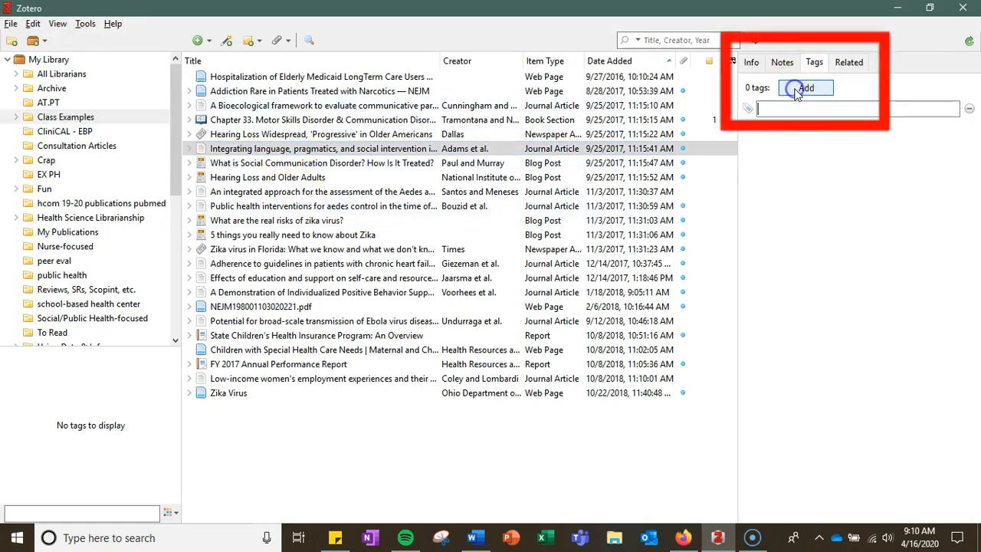
pyautogui.write('system')
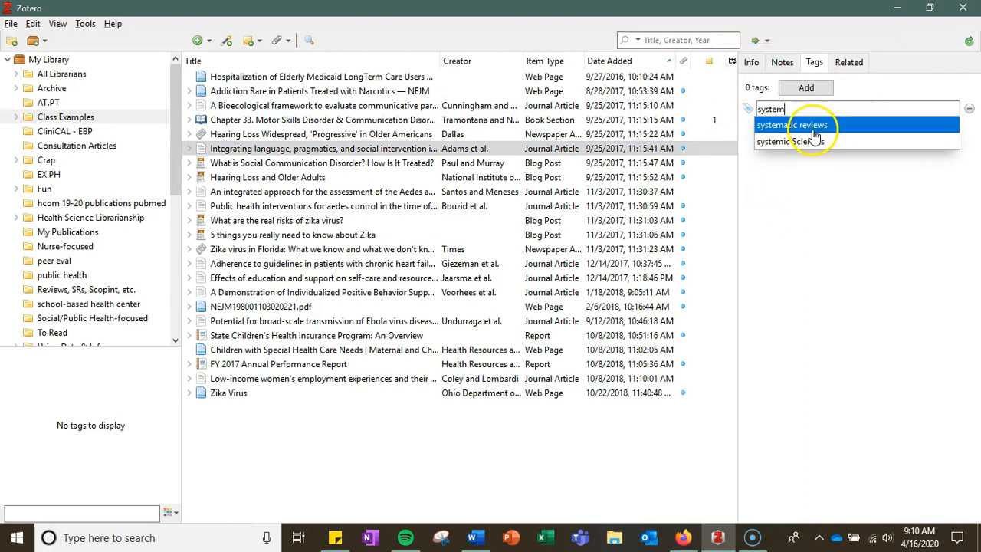
pyautogui.click(796, 125)
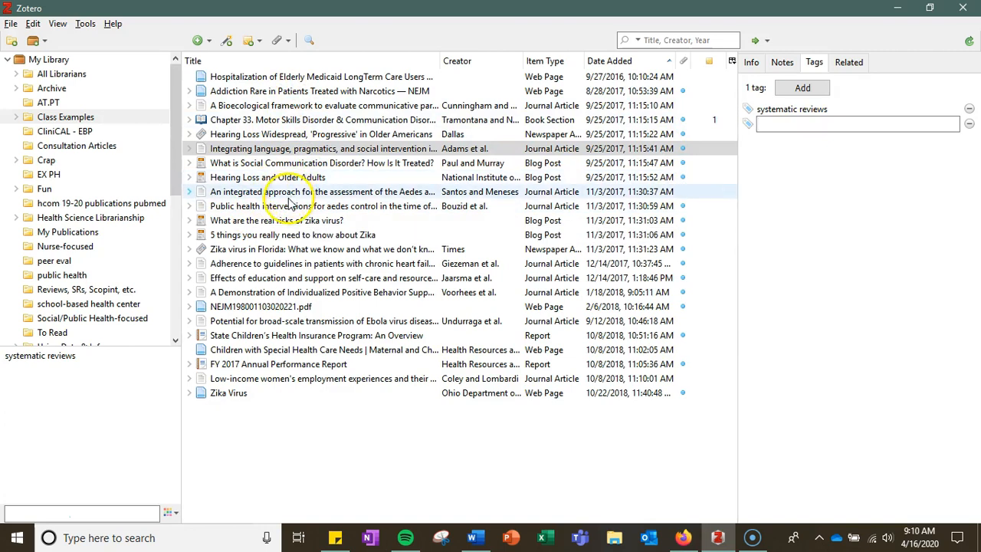
pyautogui.click(308, 234)
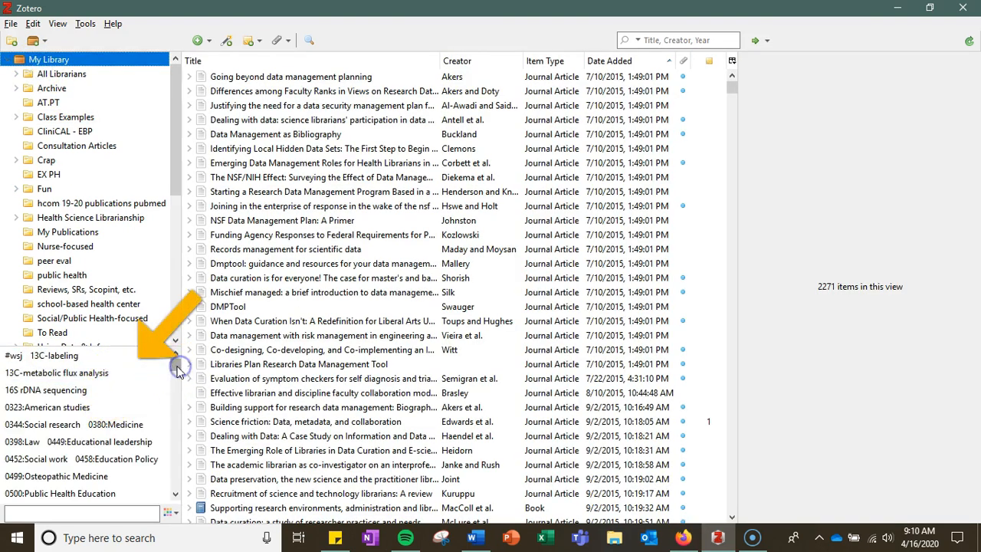
# Step: Filter My Library by the 'systematic reviews' tag, leaving the Adams and Desmeules articles
pyautogui.scroll(-3)
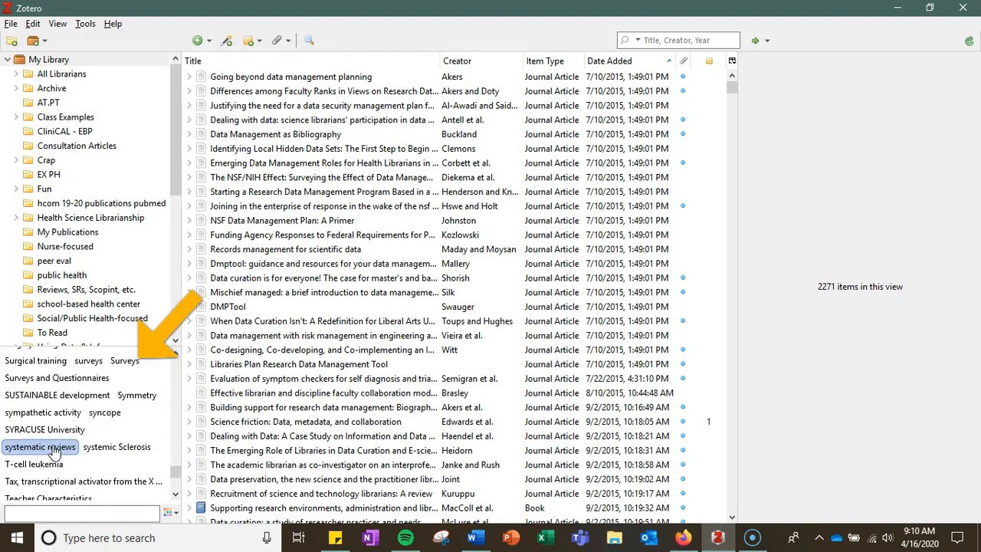
pyautogui.click(39, 446)
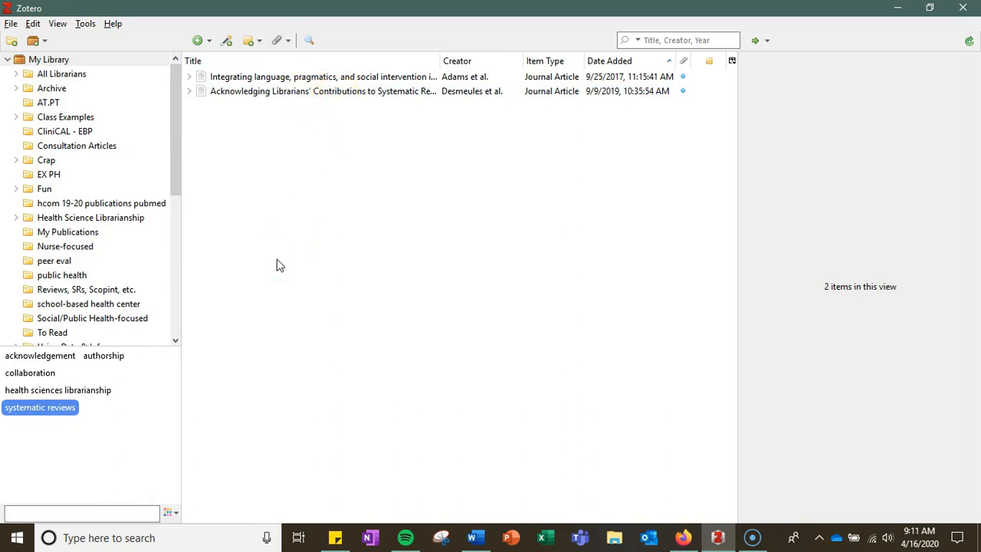
pyautogui.moveTo(269, 266)
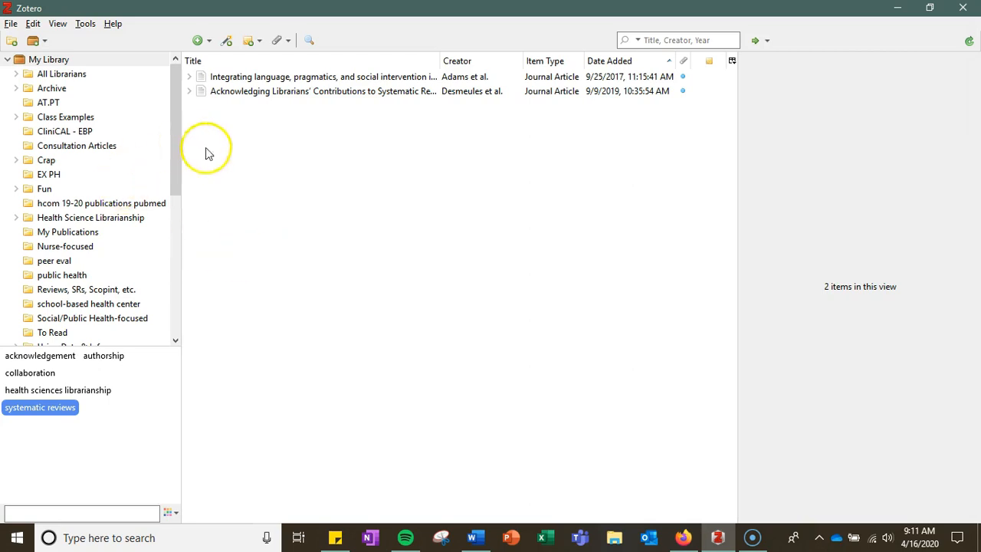
pyautogui.click(49, 59)
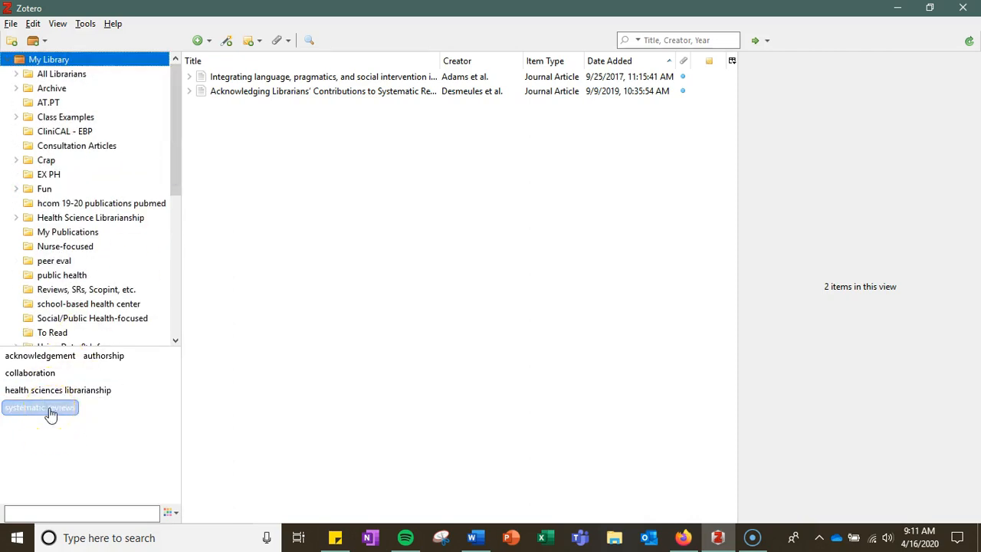
pyautogui.scroll(-3)
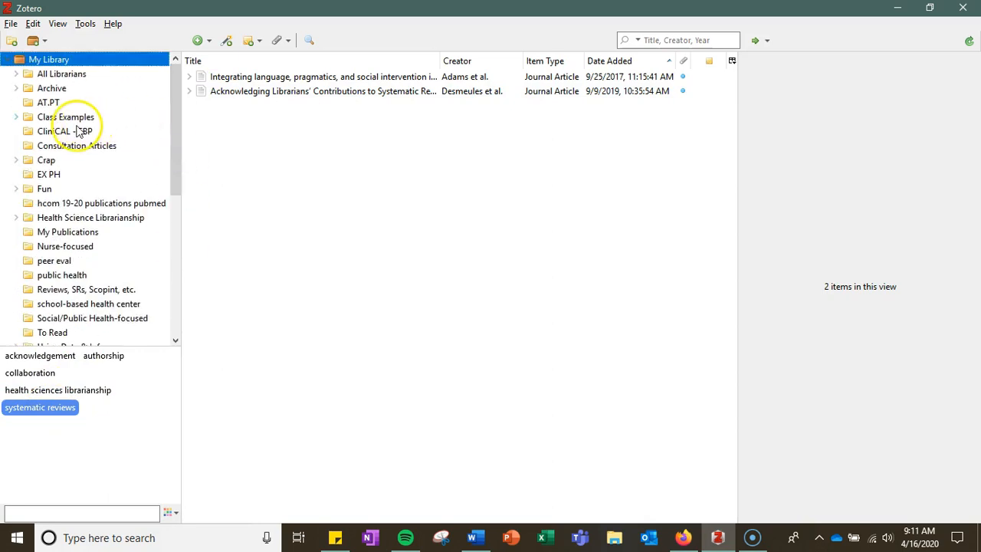
pyautogui.moveTo(68, 211)
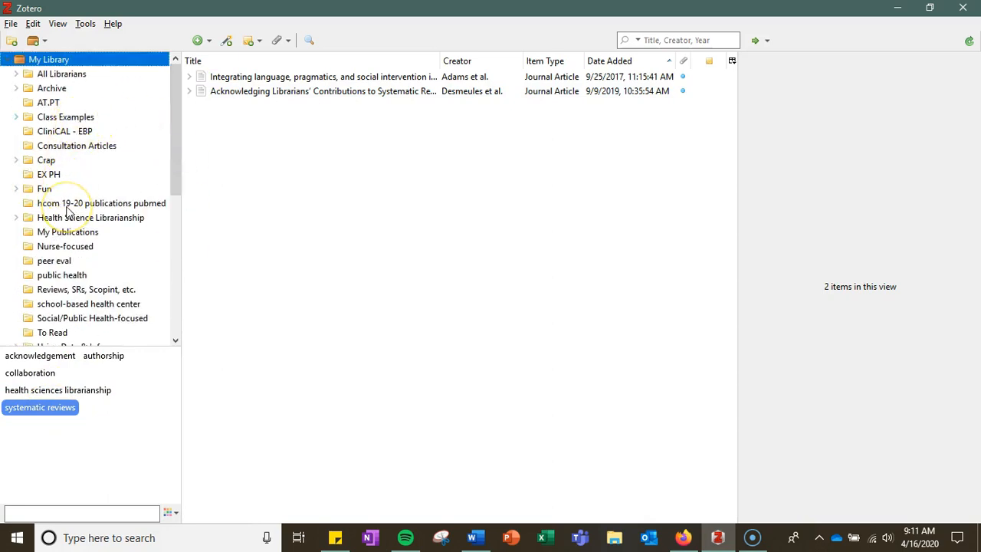
pyautogui.moveTo(221, 325)
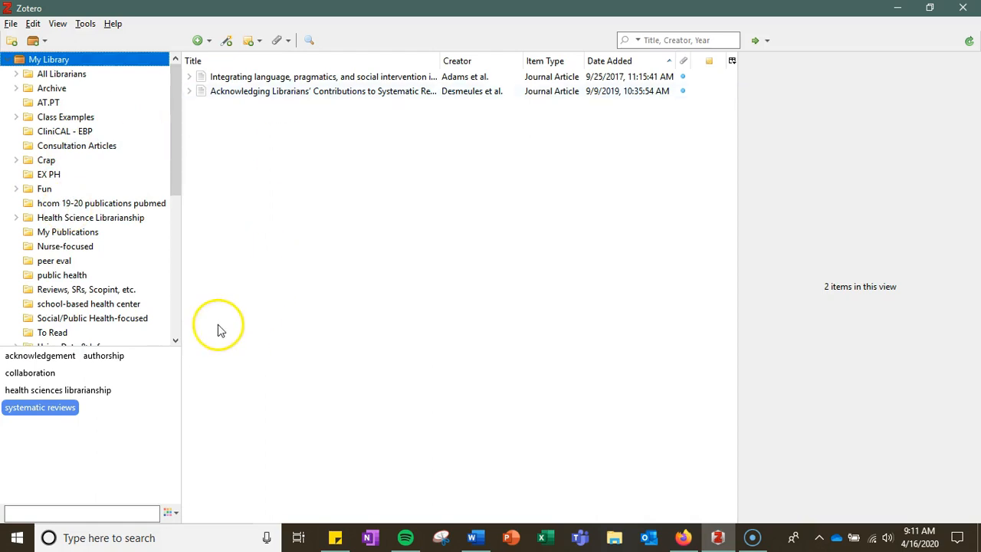
pyautogui.moveTo(111, 499)
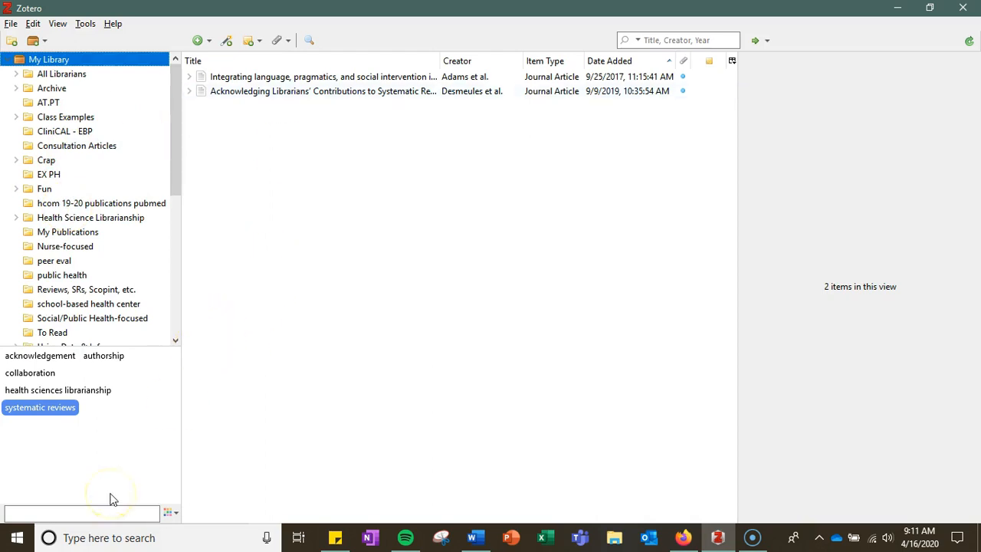